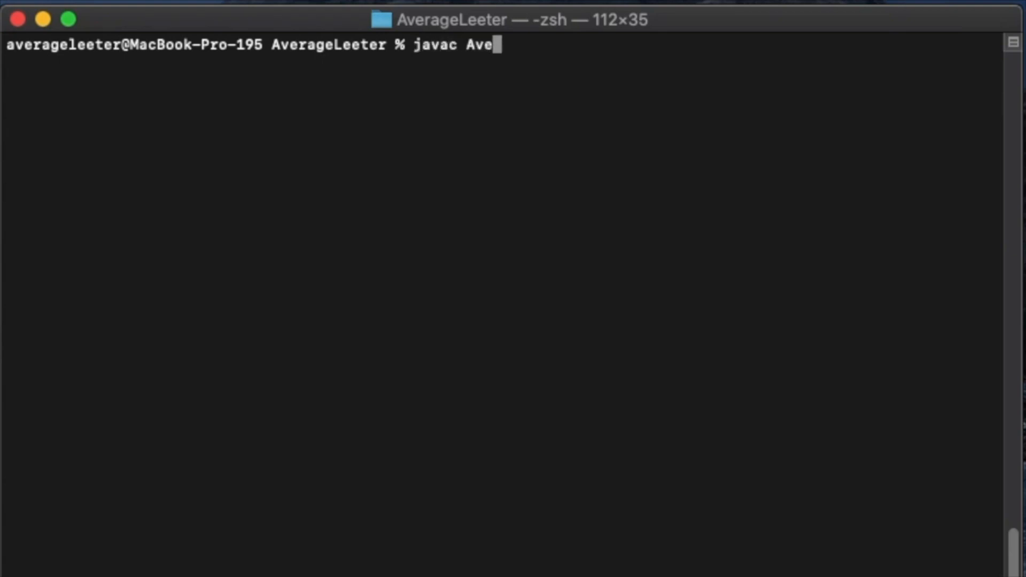
# - Enter the compile command javac AverageLeeter.java at the zsh prompt
pyautogui.write('rageLeeter.java')
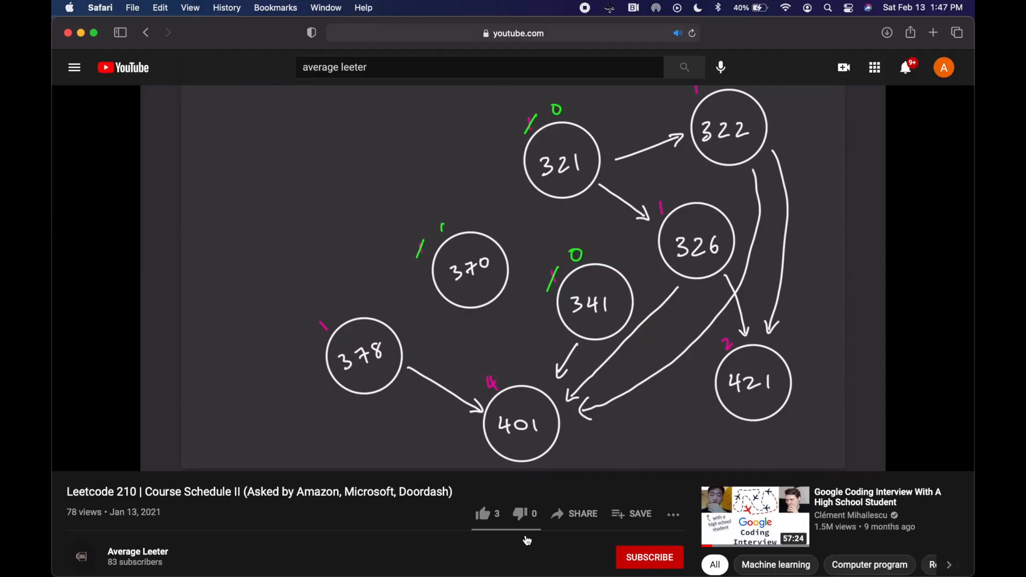
# - Subscribe to the channel and like the Course Schedule II video
pyautogui.click(649, 557)
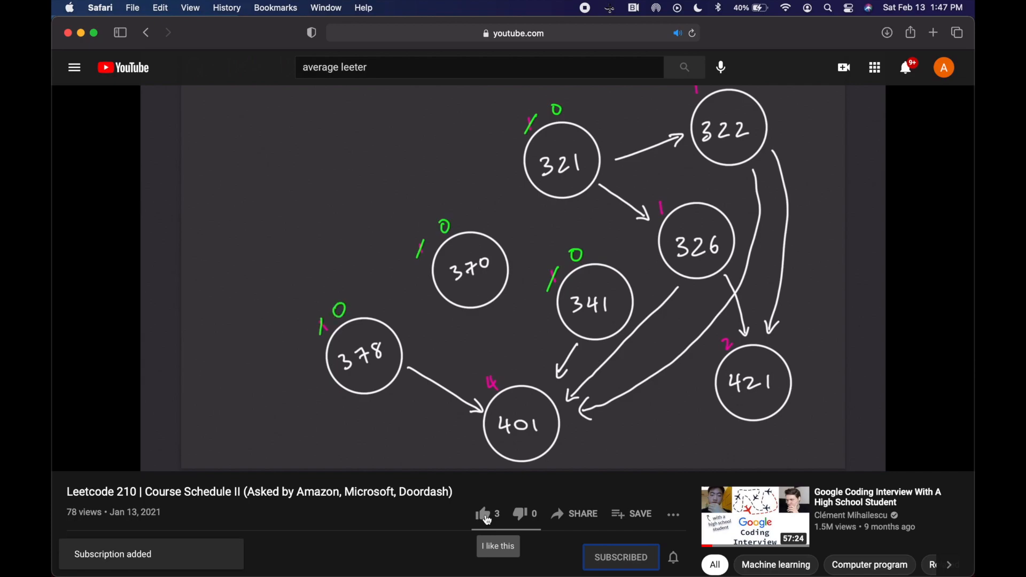
pyautogui.click(483, 514)
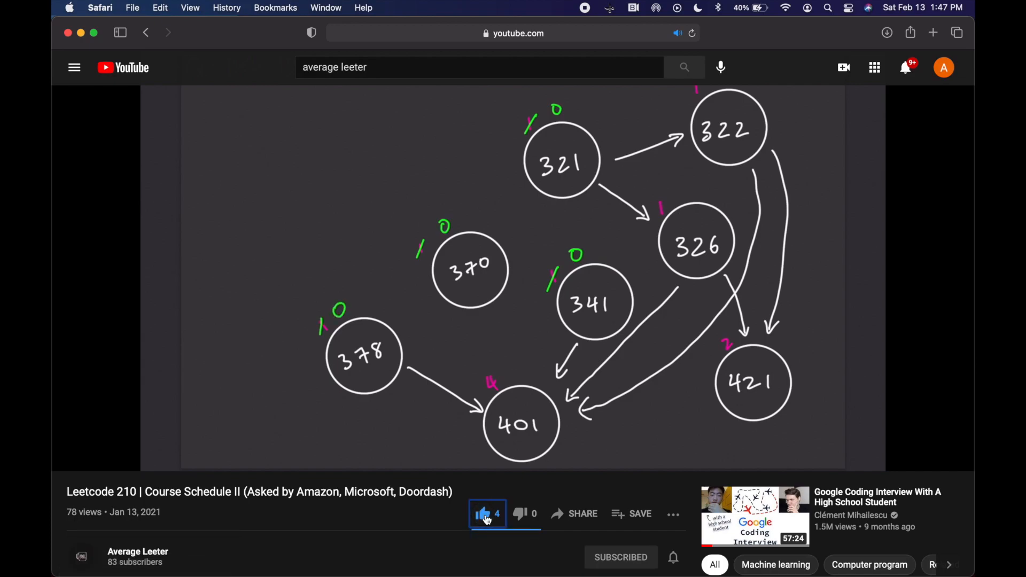
pyautogui.moveTo(529, 6)
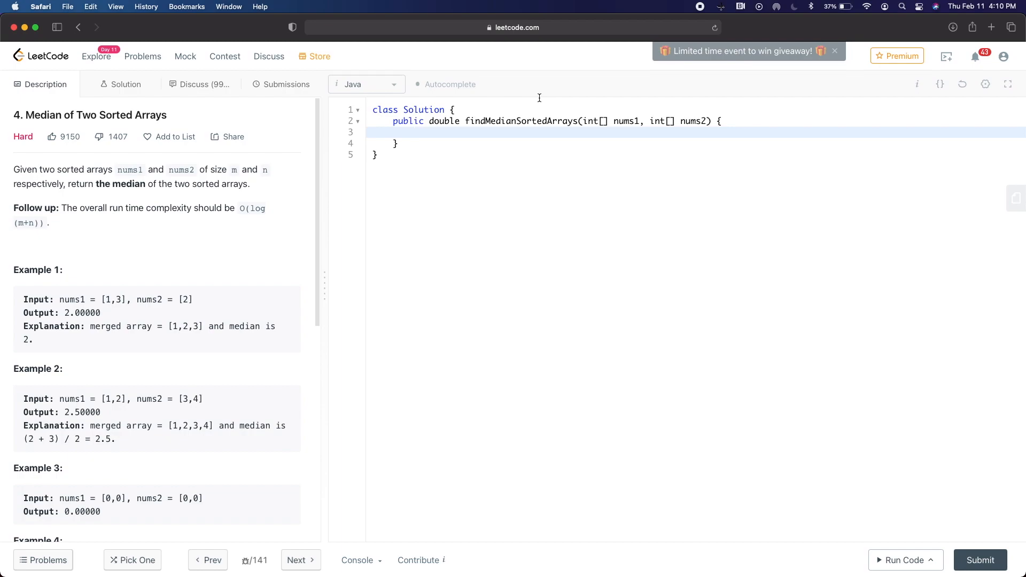
# - Type 'WTFF...' in the Median editor, then move to Add Two Numbers and place the cursor in addTwoNumbers
pyautogui.write('WTFF')
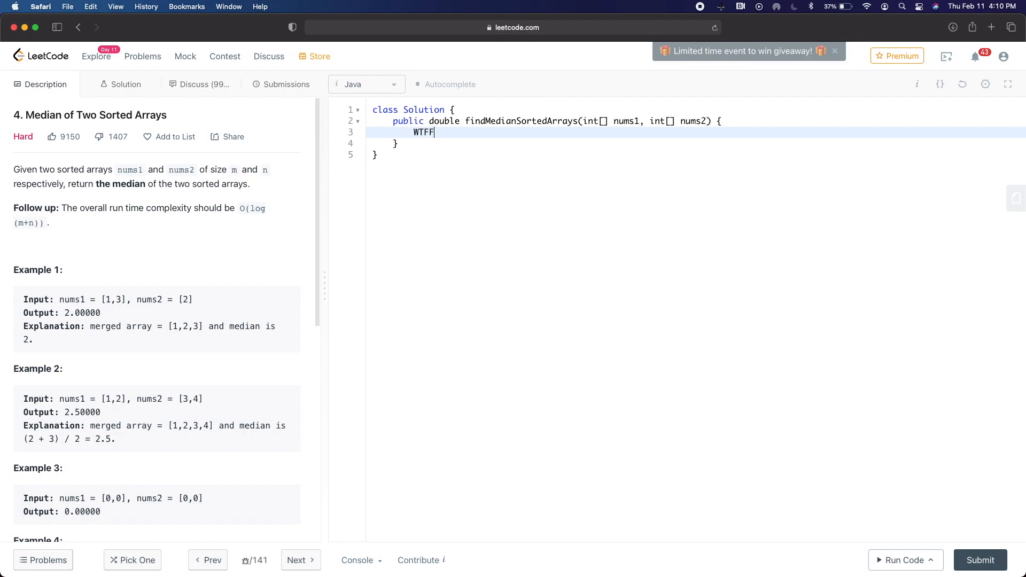
pyautogui.write('FFFFFFFFFFFFFFFFF')
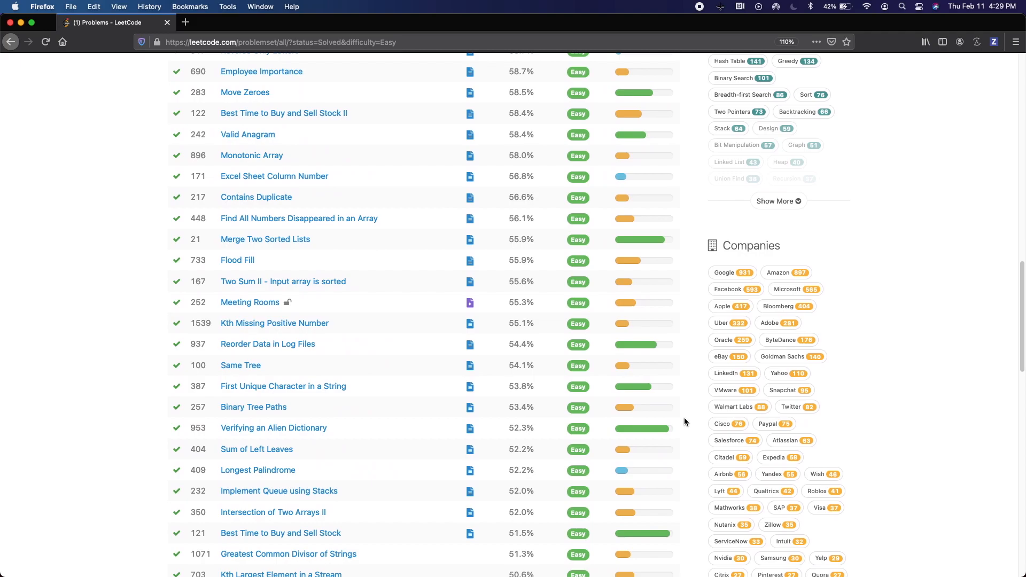
pyautogui.scroll(-3)
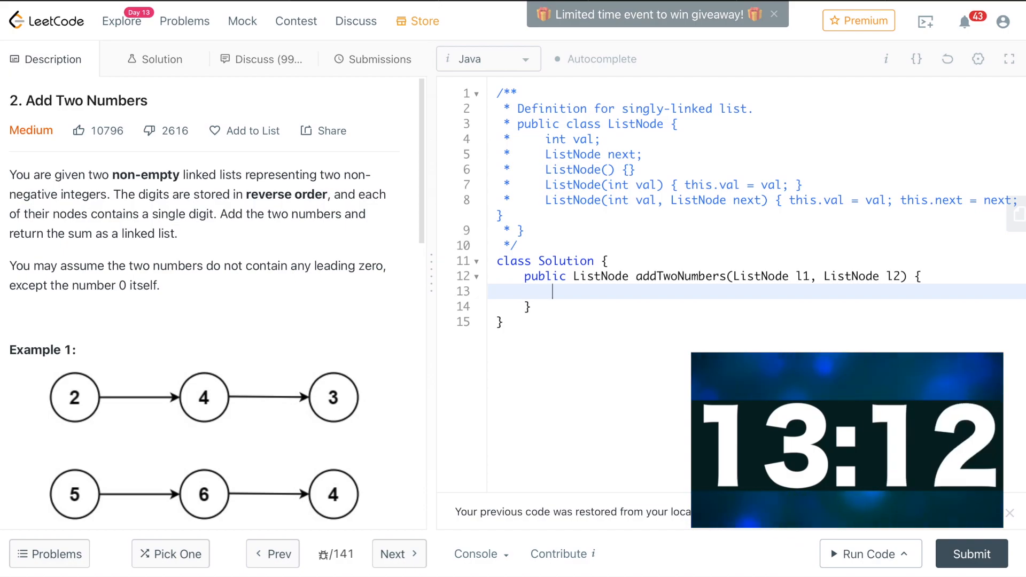
pyautogui.click(161, 59)
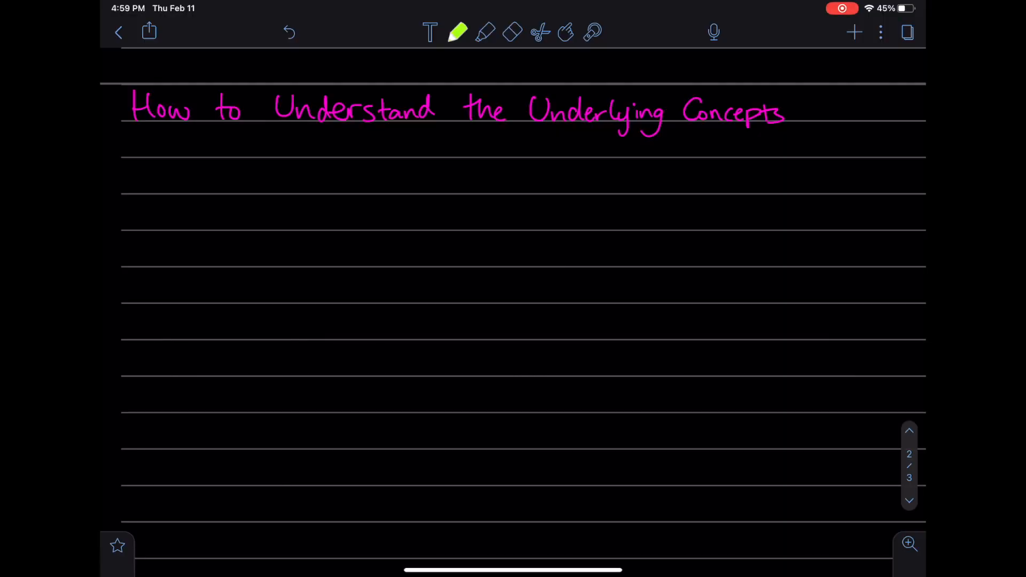
# - Number the points 1. 2. 3. beneath the Underlying Concepts heading
pyautogui.write('1. 2. 3.')
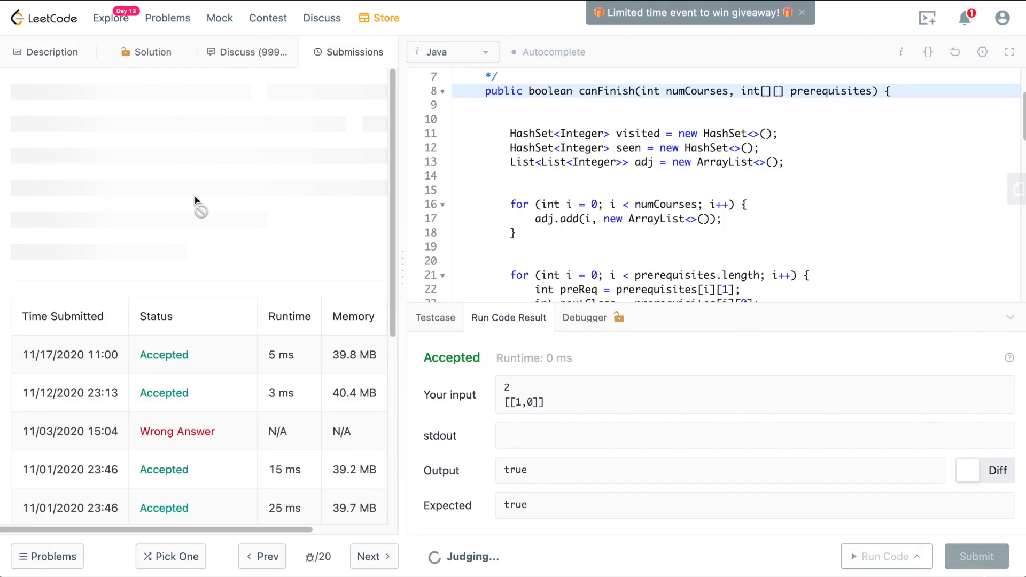
# - Submit the canFinish solution for judging
pyautogui.click(46, 52)
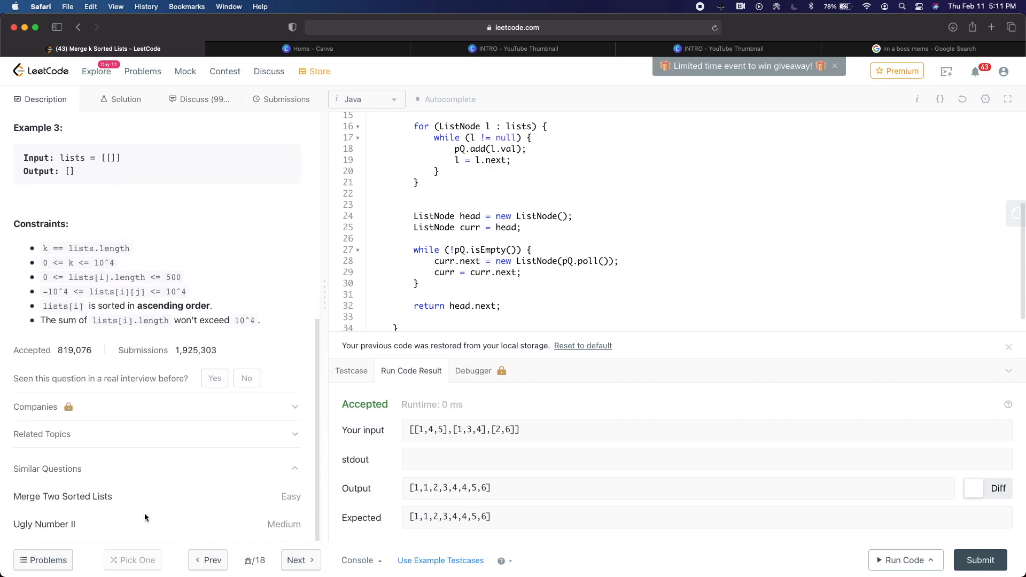
pyautogui.moveTo(51, 533)
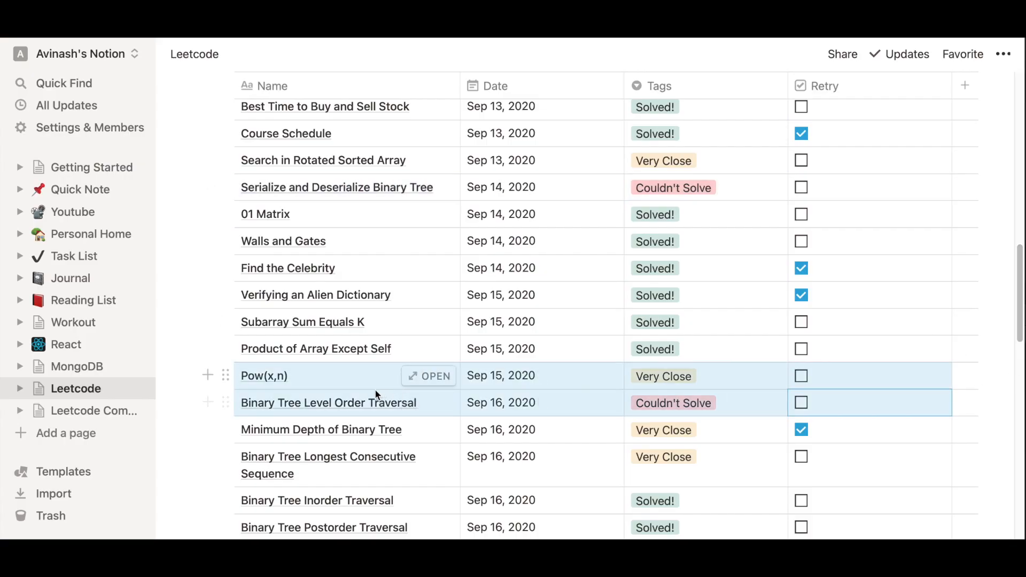
pyautogui.scroll(-3)
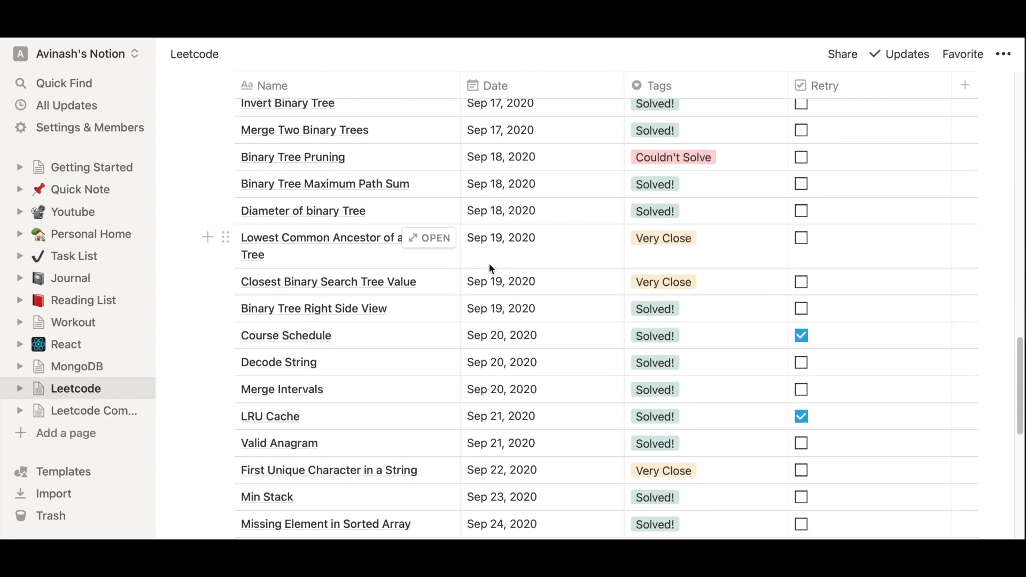
pyautogui.scroll(-3)
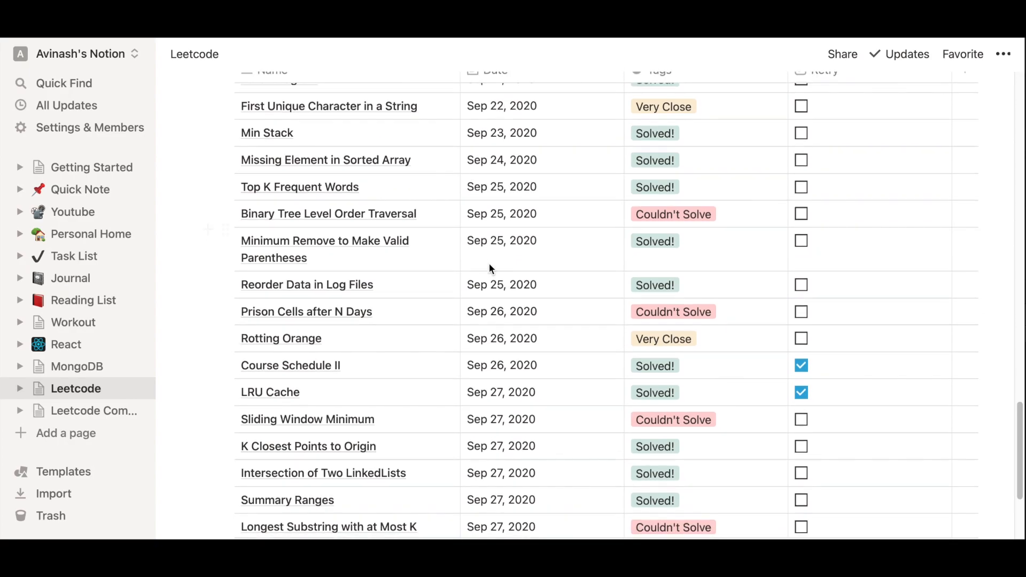
pyautogui.scroll(-3)
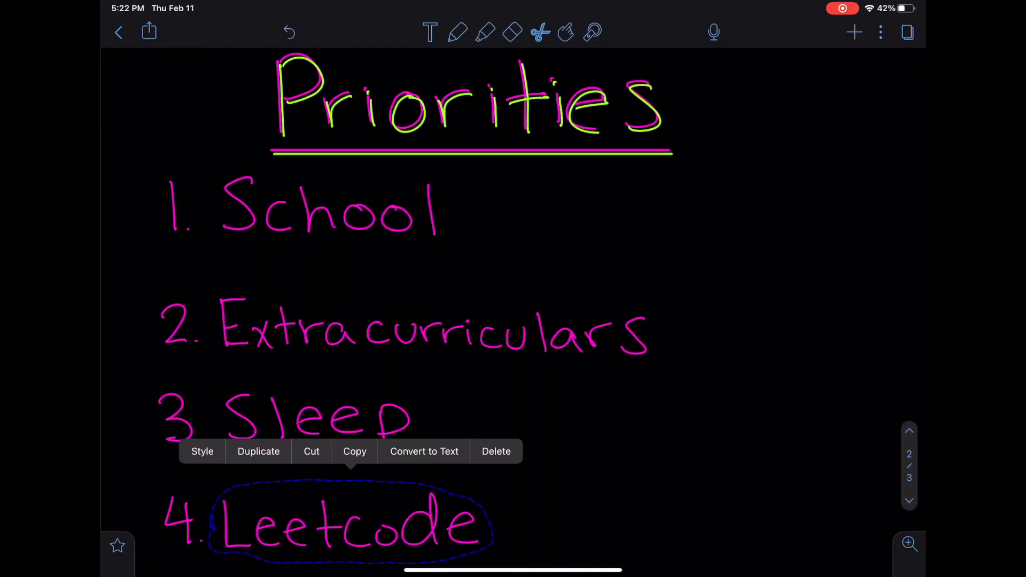
# - Select the handwritten '4. Leetcode' entry to show its Style/Duplicate/Cut/Copy menu
pyautogui.click(495, 451)
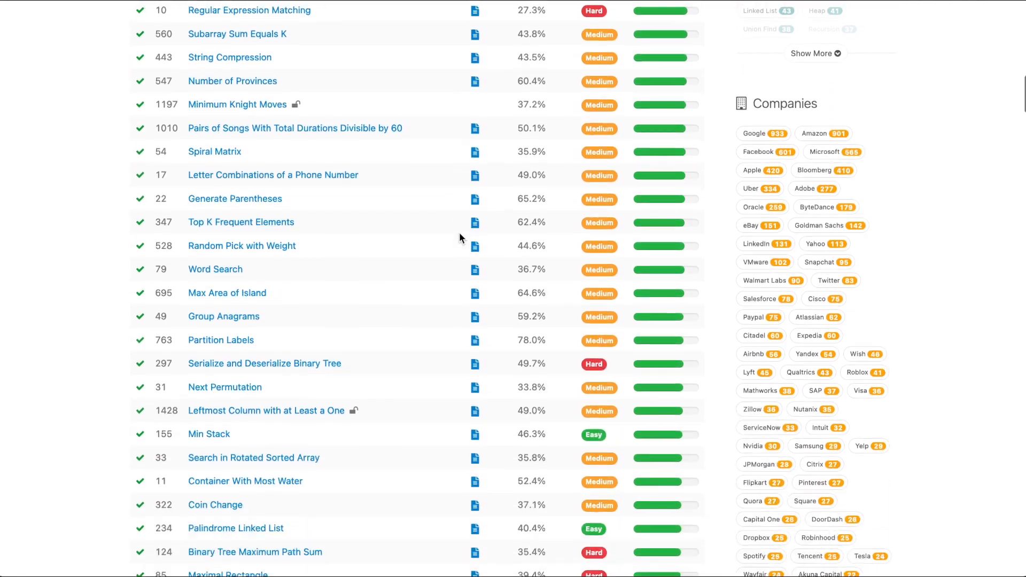
# - Set the problem list's Difficulty filter to Medium and browse the results
pyautogui.scroll(-3)
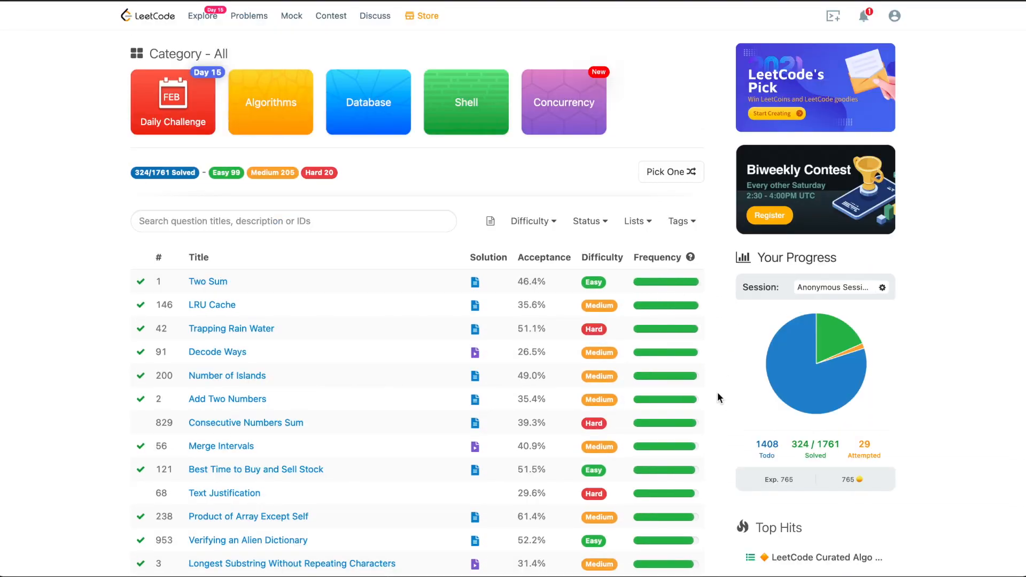
pyautogui.click(532, 220)
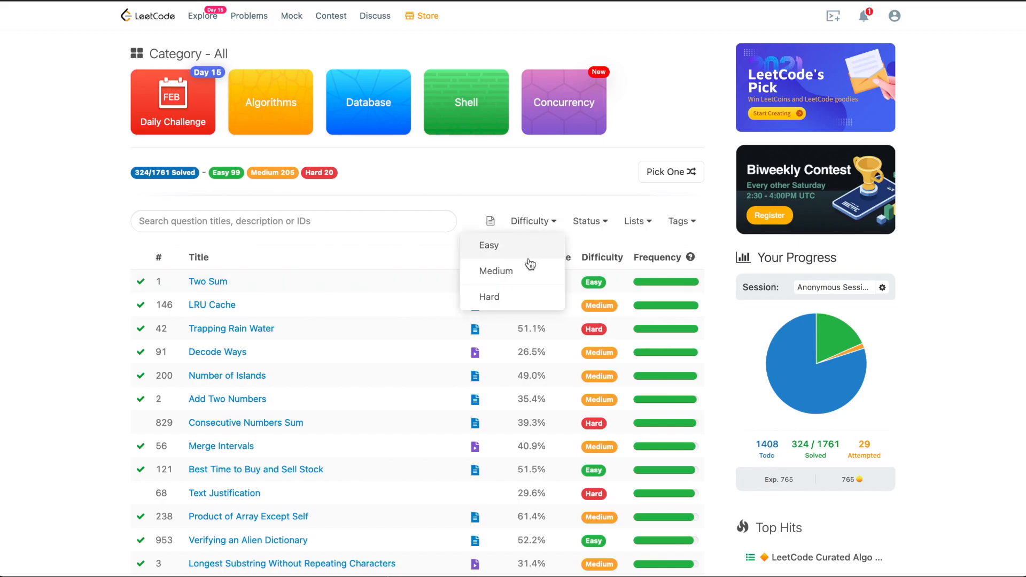
pyautogui.click(495, 270)
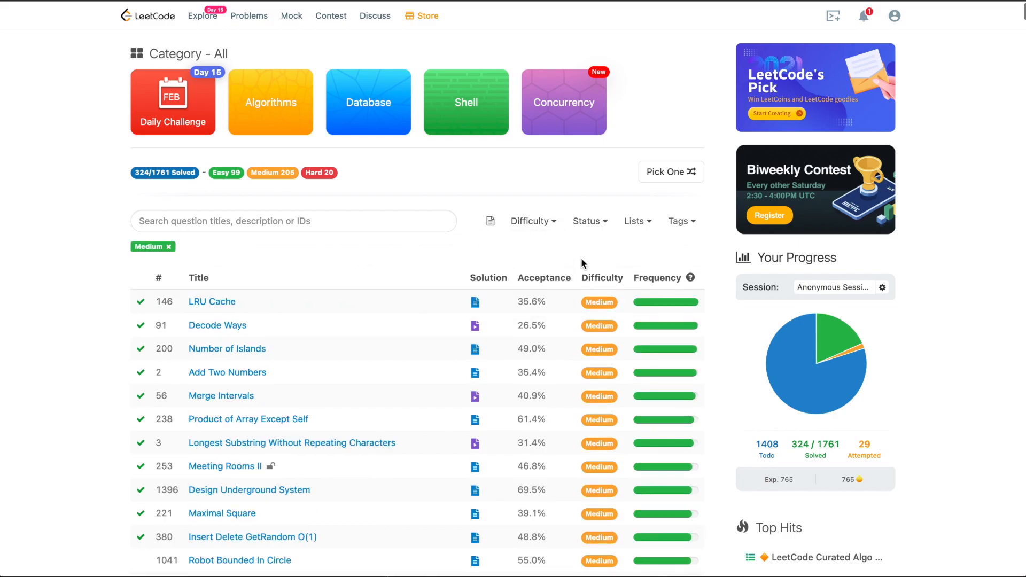
pyautogui.scroll(-3)
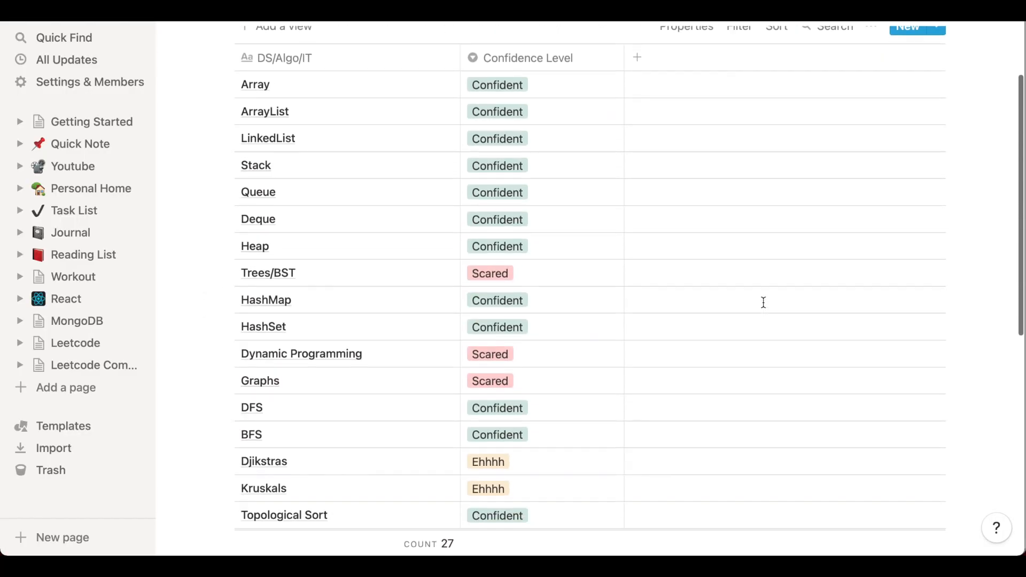
pyautogui.scroll(-3)
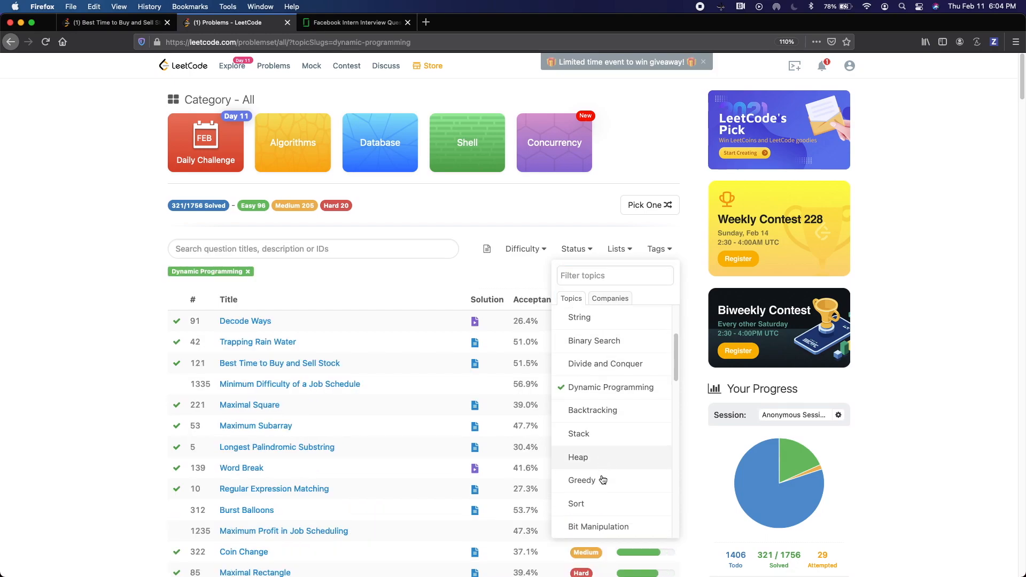
# - Check the Dynamic Programming topic in the Tags filter
pyautogui.click(576, 436)
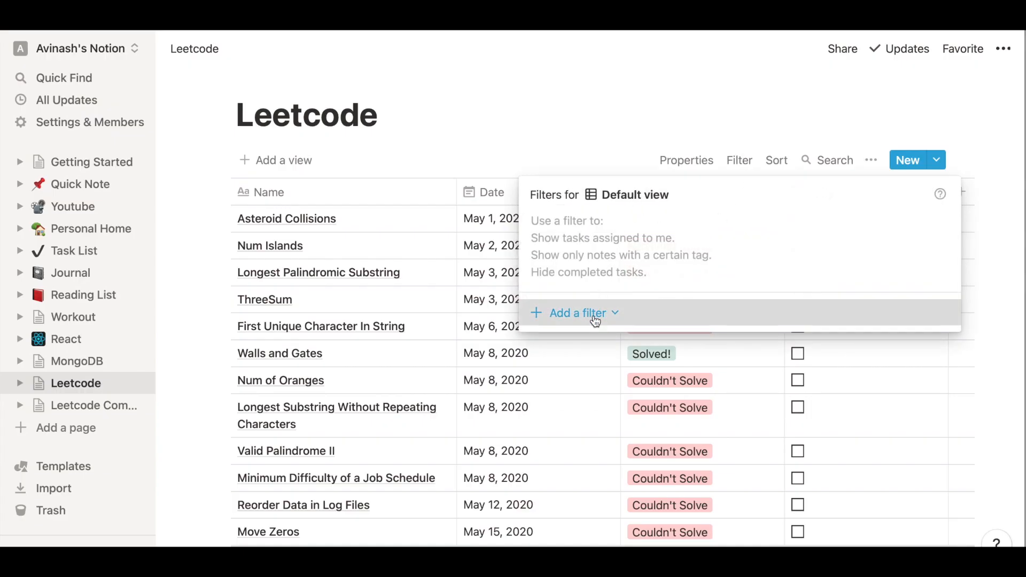
# - Add a filter to the Notion Leetcode problem log
pyautogui.click(573, 313)
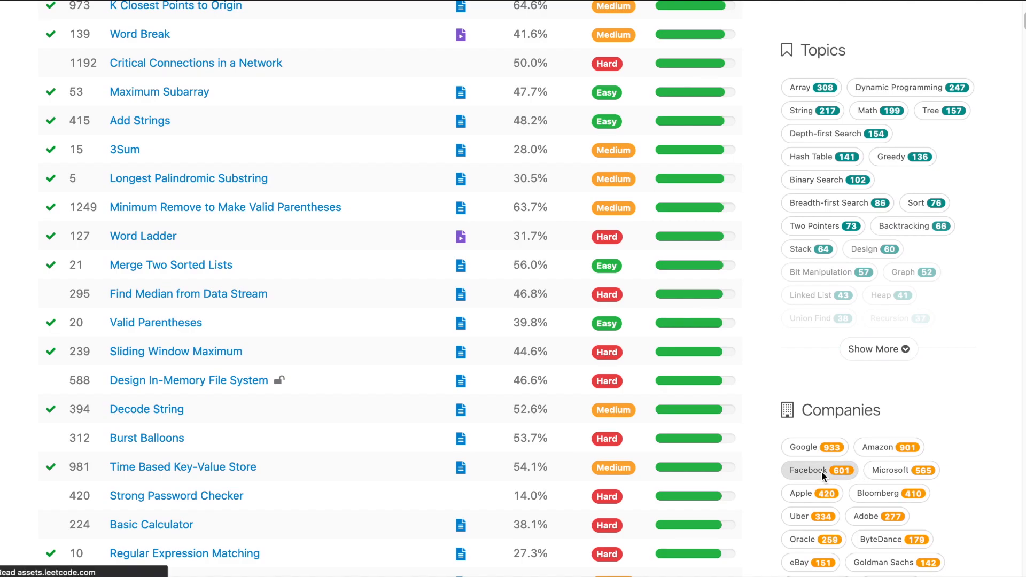
# - Show the Facebook-tagged problems sorted by Frequency and browse down the list
pyautogui.click(819, 470)
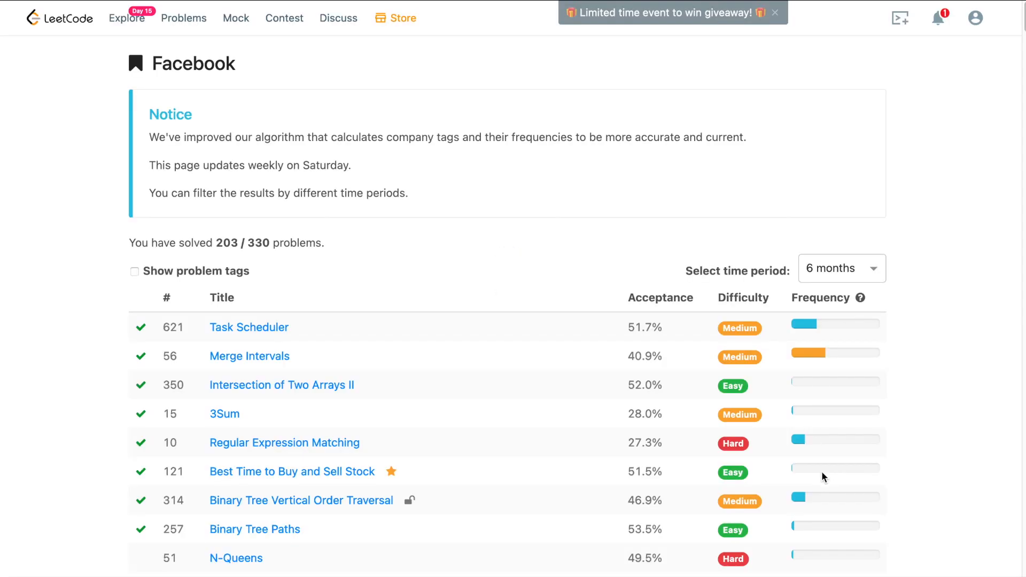
pyautogui.click(820, 298)
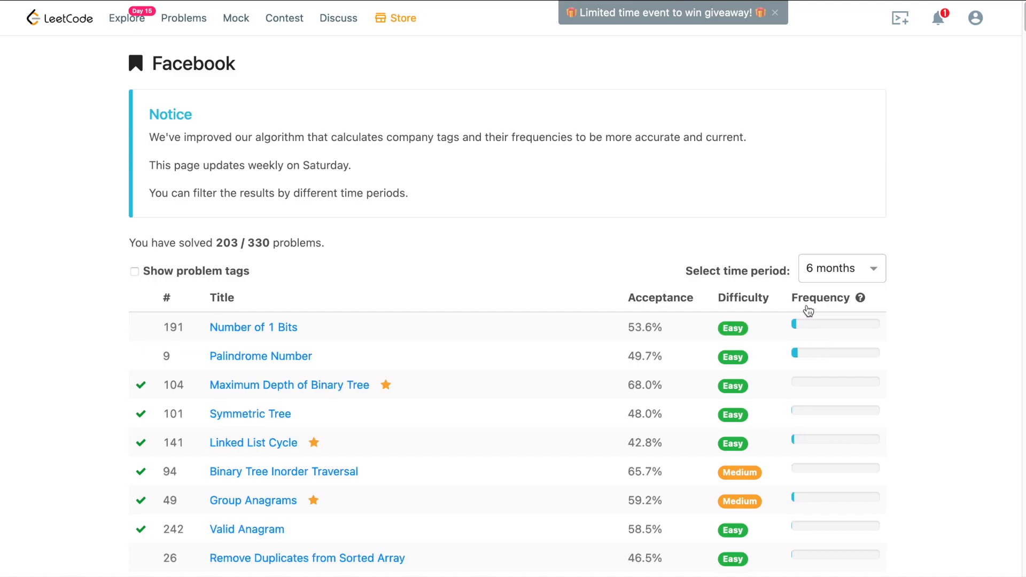
pyautogui.scroll(-3)
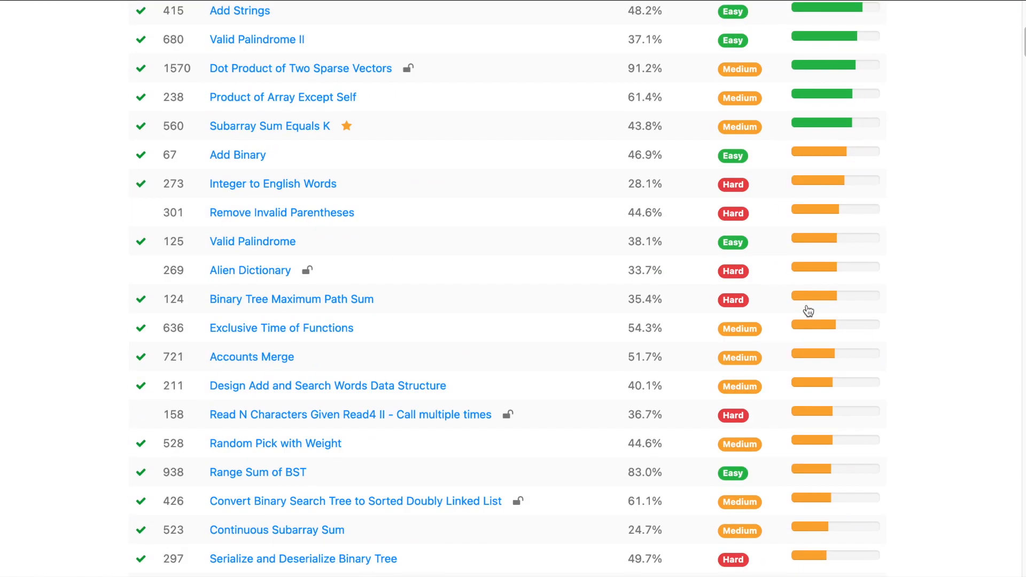
pyautogui.scroll(-3)
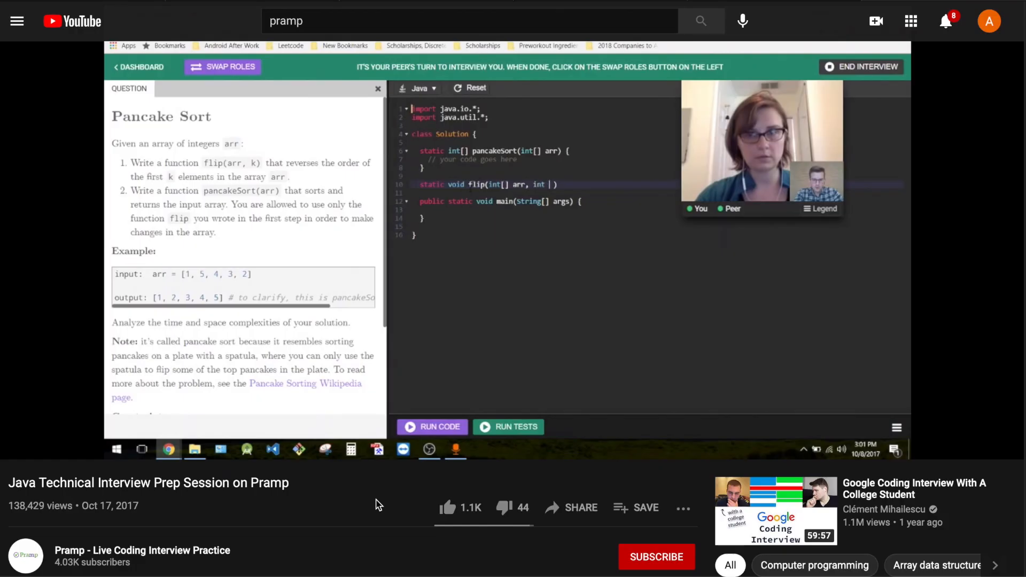
# - Play the Pramp Java interview prep video, then read down the freeCodeCamp dynamic programming article
pyautogui.write('k')
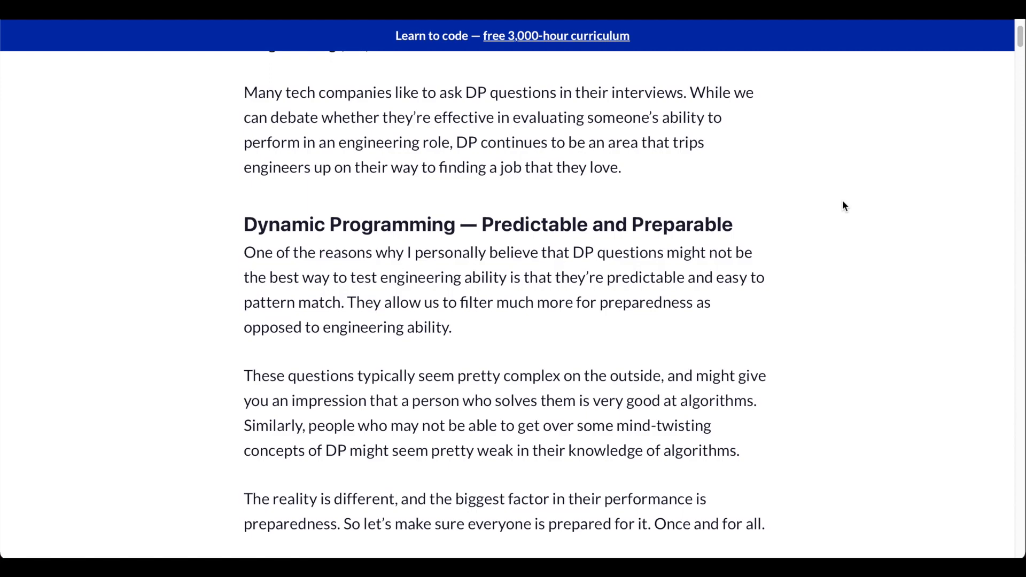
pyautogui.scroll(-3)
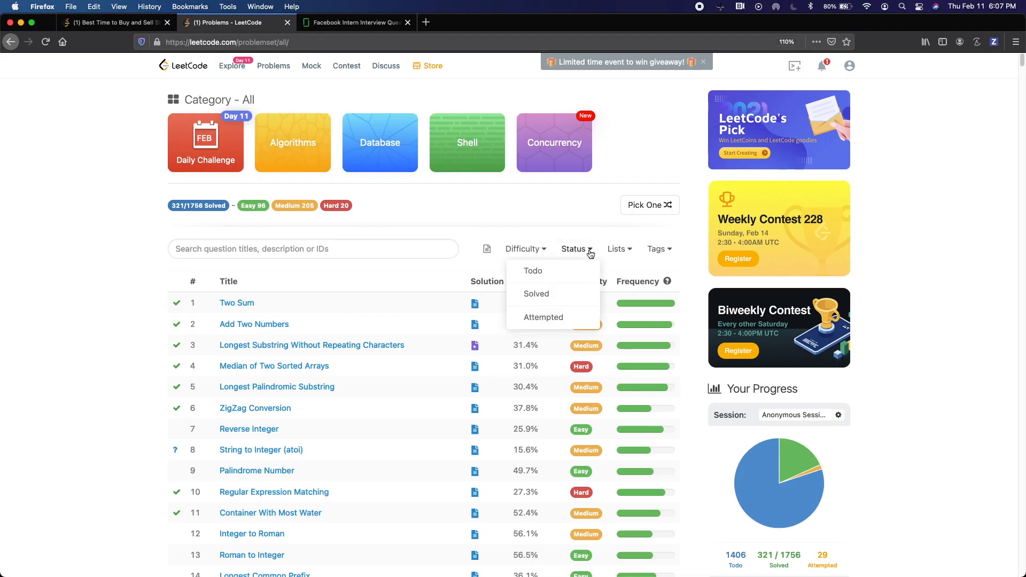
# - Check LeetCode's Status filter, then move Google Calendar ahead to the week of November 22–28, 2020
pyautogui.click(532, 271)
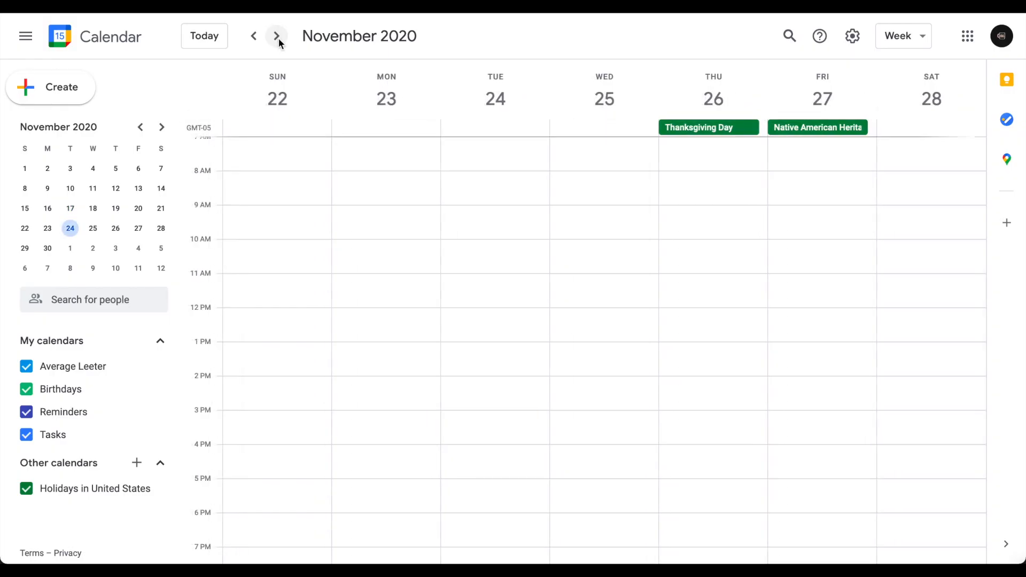
pyautogui.click(276, 36)
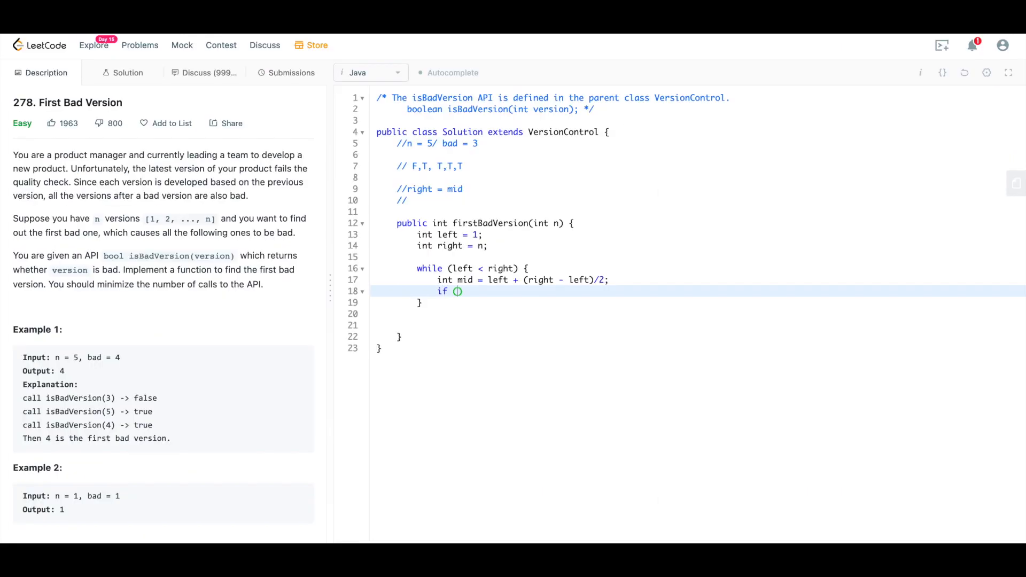
# - Add the isBadVersion check in First Bad Version and an '. IDK' note in Minimum Knight Moves
pyautogui.write('isBadVer')
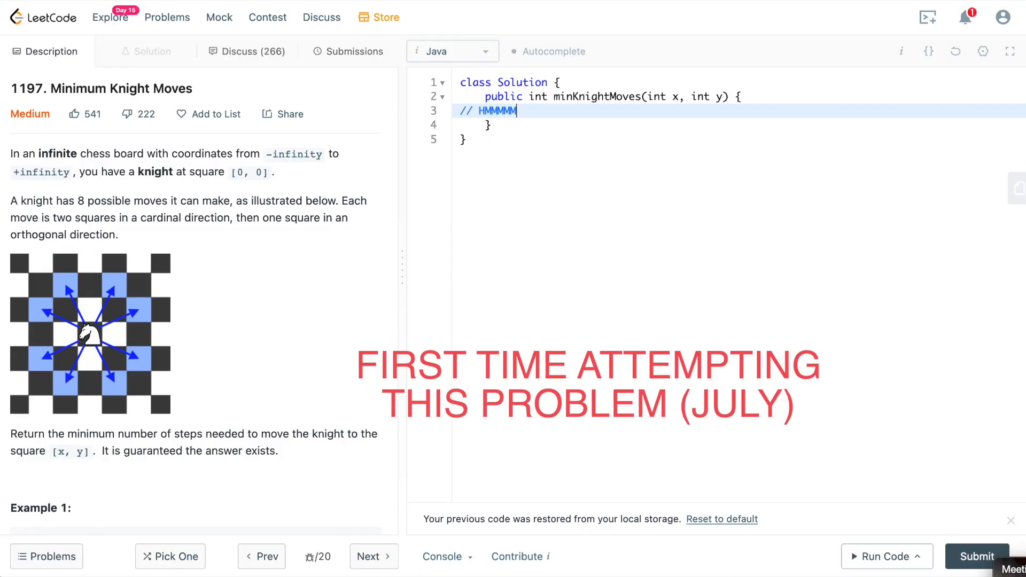
pyautogui.write('. IDK')
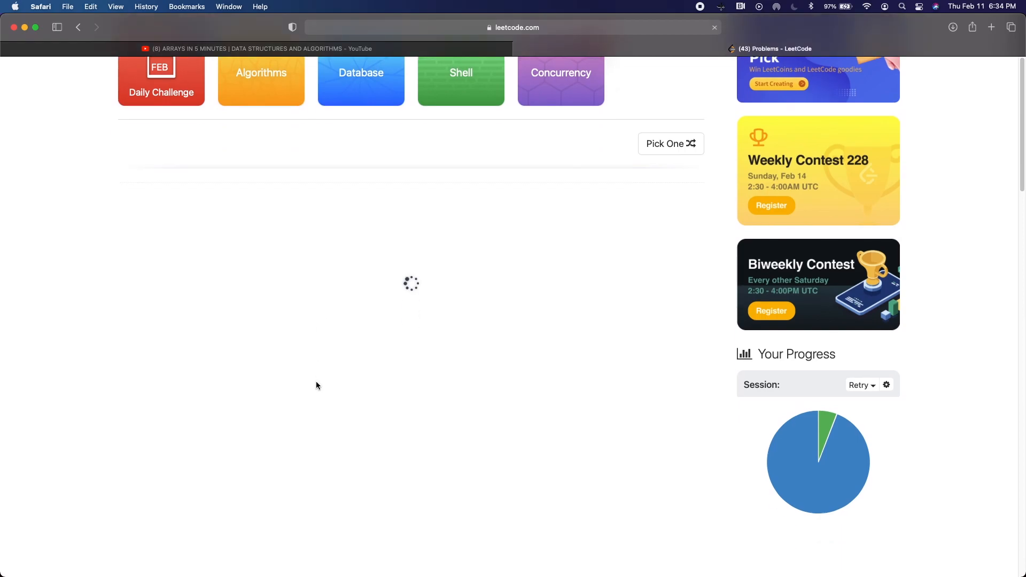
# - Bring up the Complete Binary Tree Inserter problem with its empty Java CBTInserter template
pyautogui.click(666, 143)
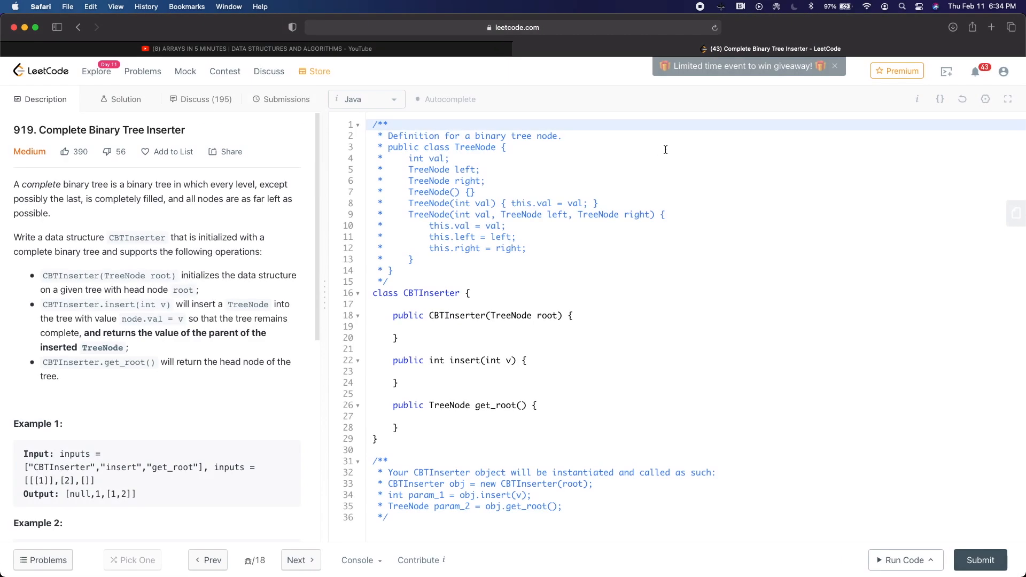